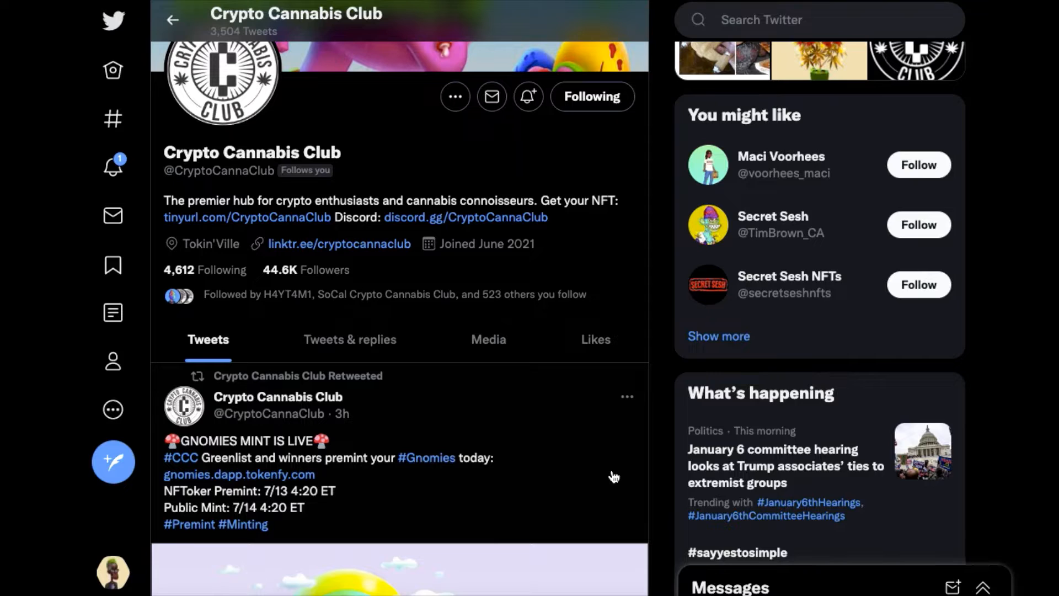
Scroll down to the Gnomies mint tweet and its gnome video.
scroll(down, 3)
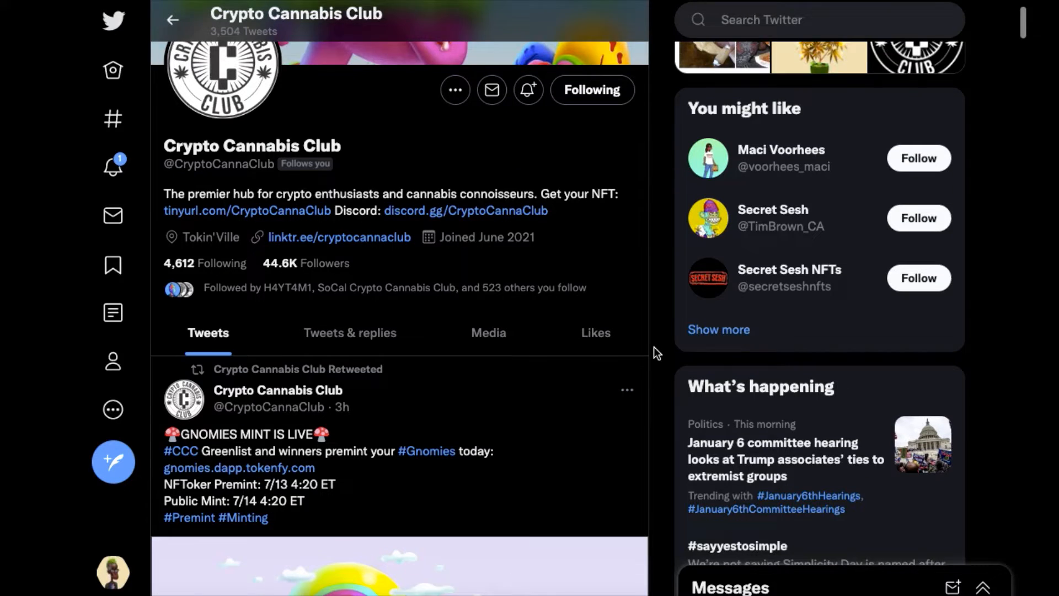
scroll(down, 3)
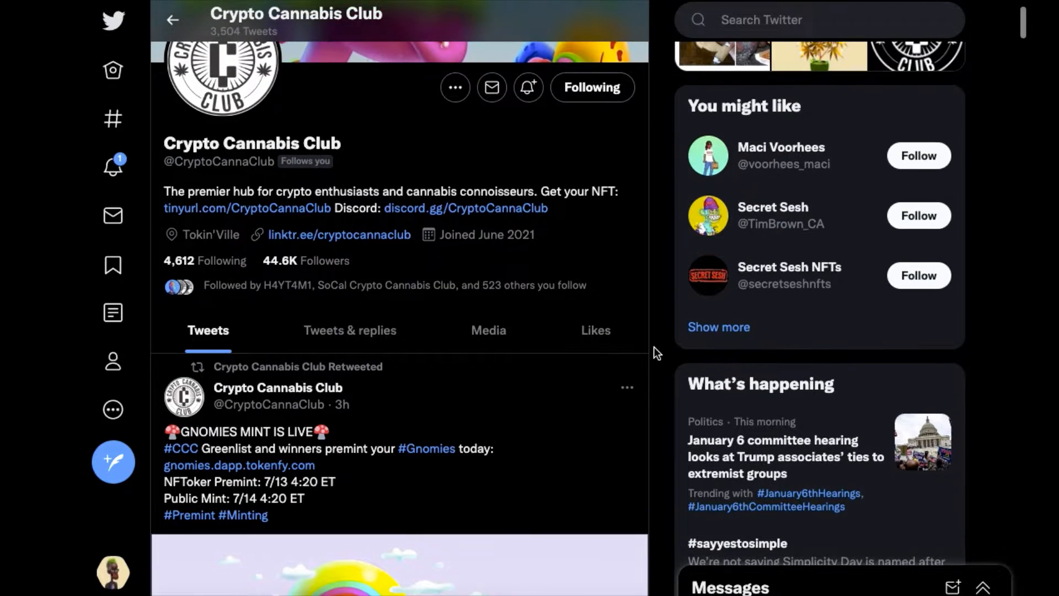
scroll(down, 3)
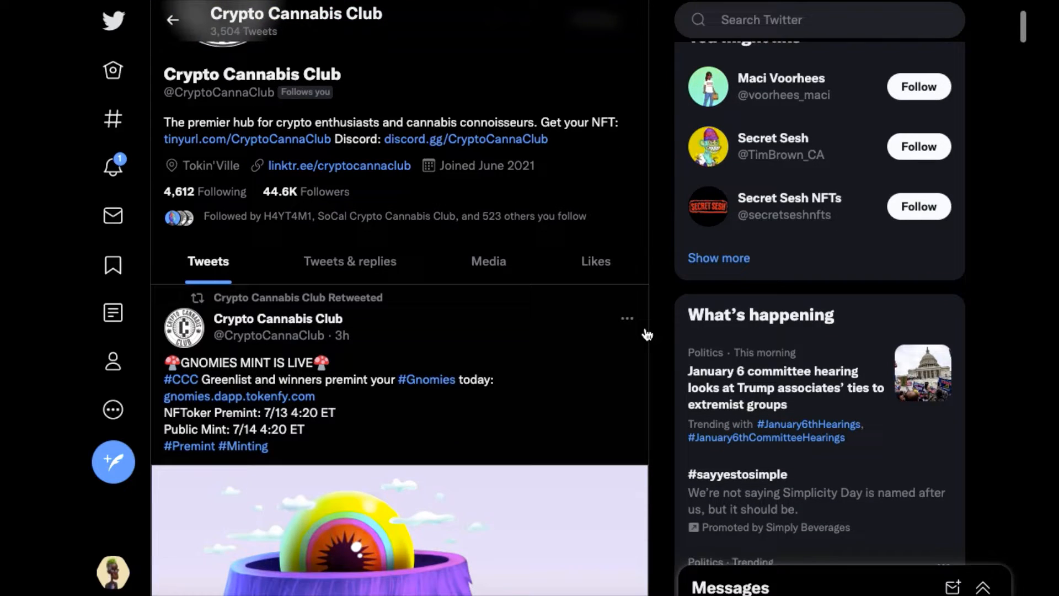
scroll(down, 3)
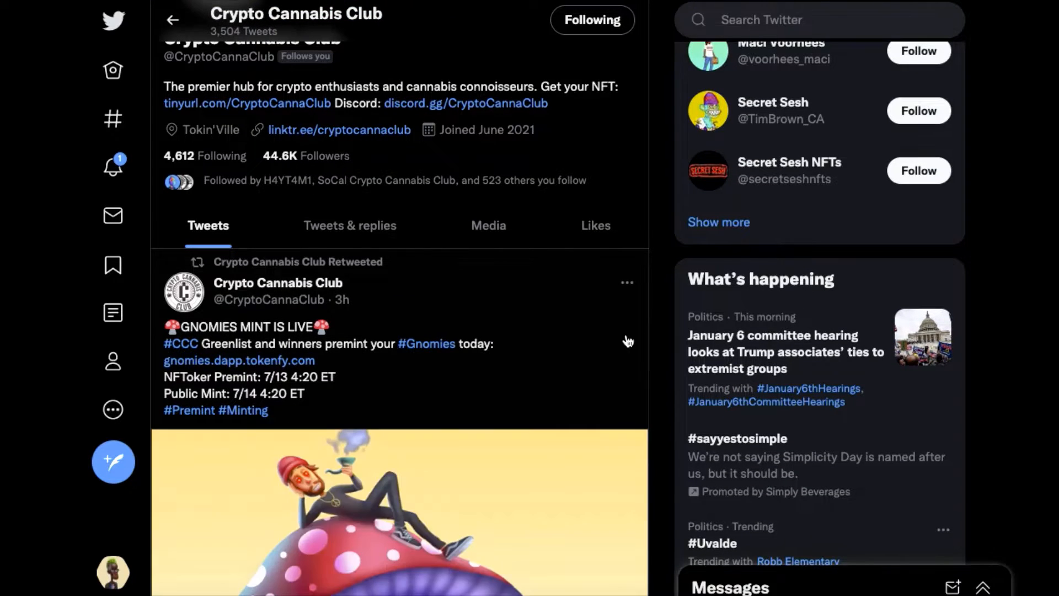
scroll(down, 3)
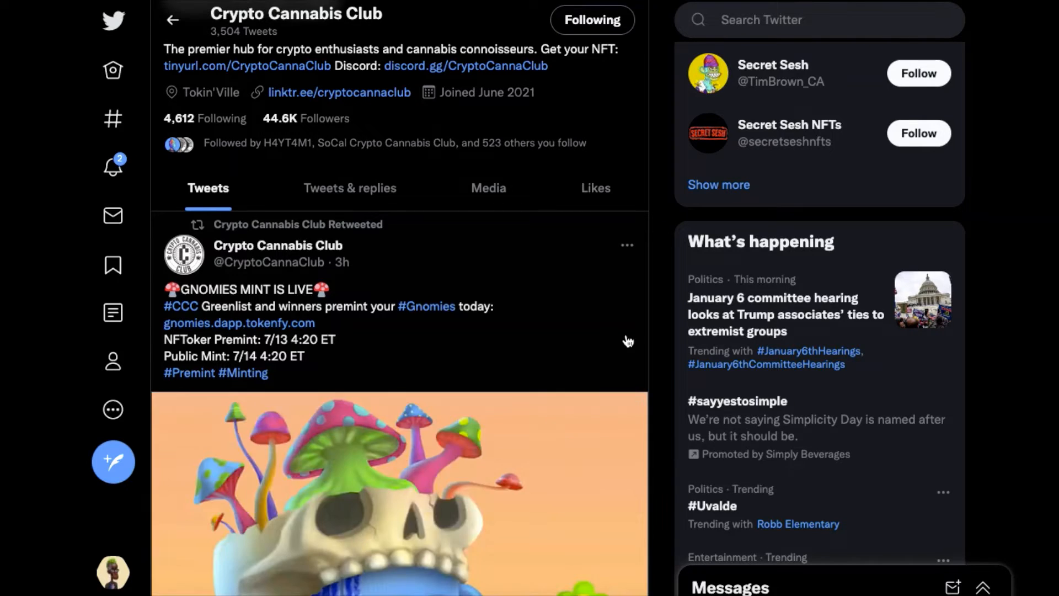
scroll(down, 3)
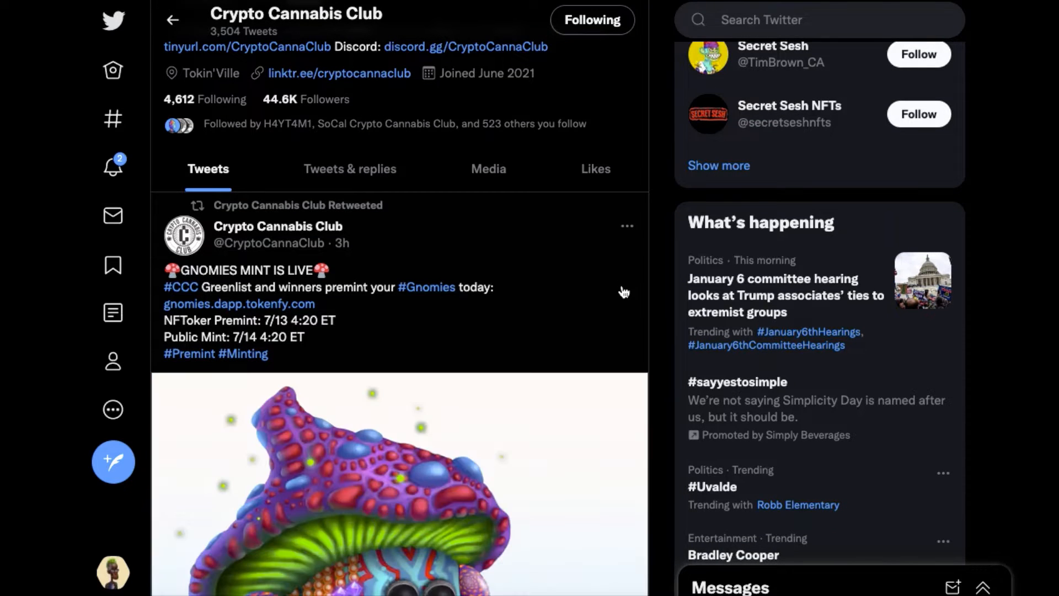
scroll(down, 3)
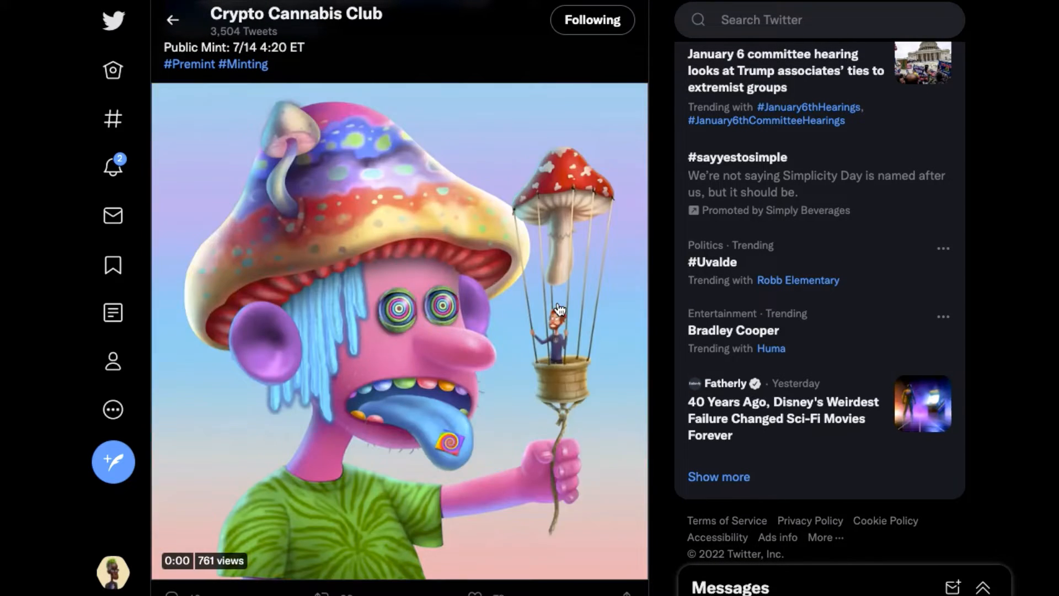
click(399, 331)
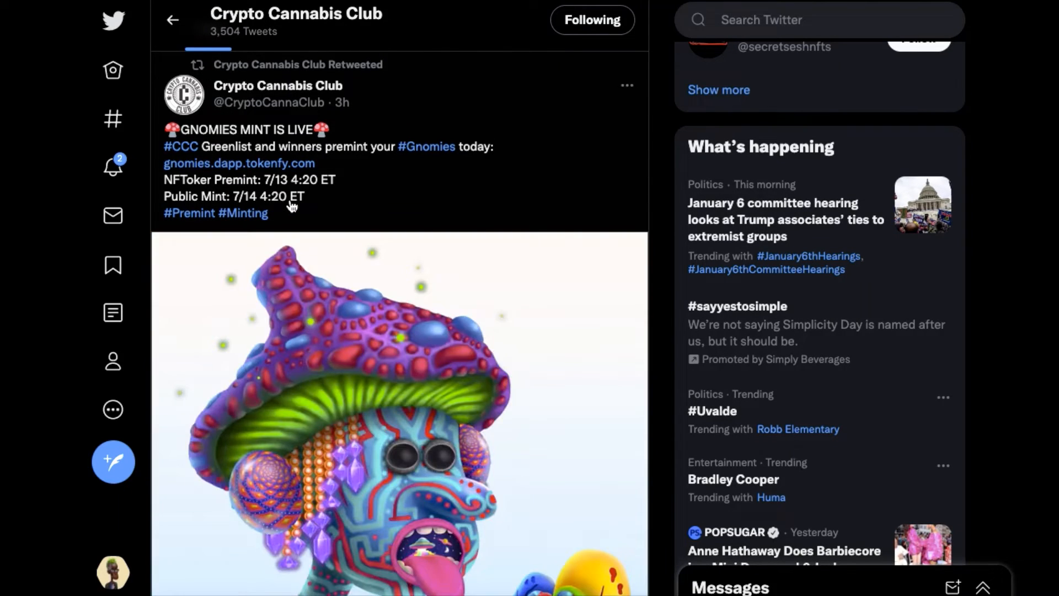
Like the GNOMIES MINT IS LIVE tweet, raising its like count to 79.
scroll(down, 3)
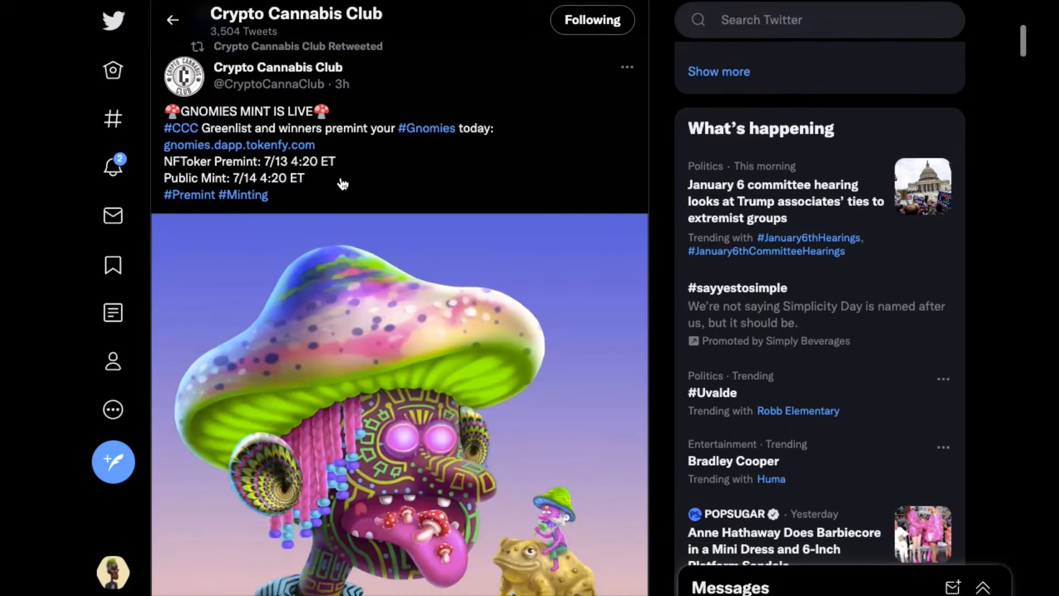
scroll(down, 3)
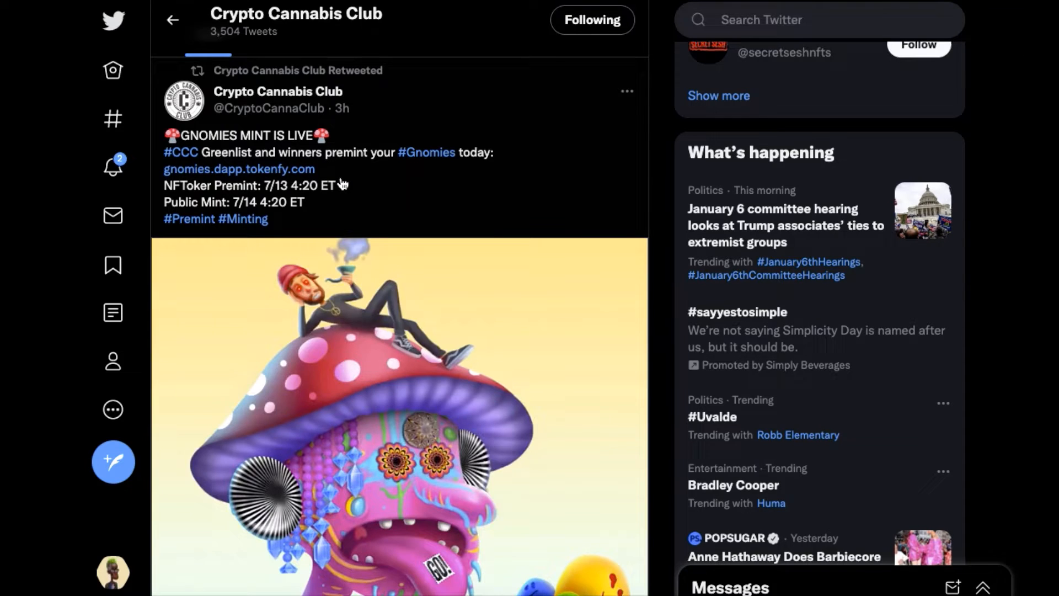
scroll(up, 3)
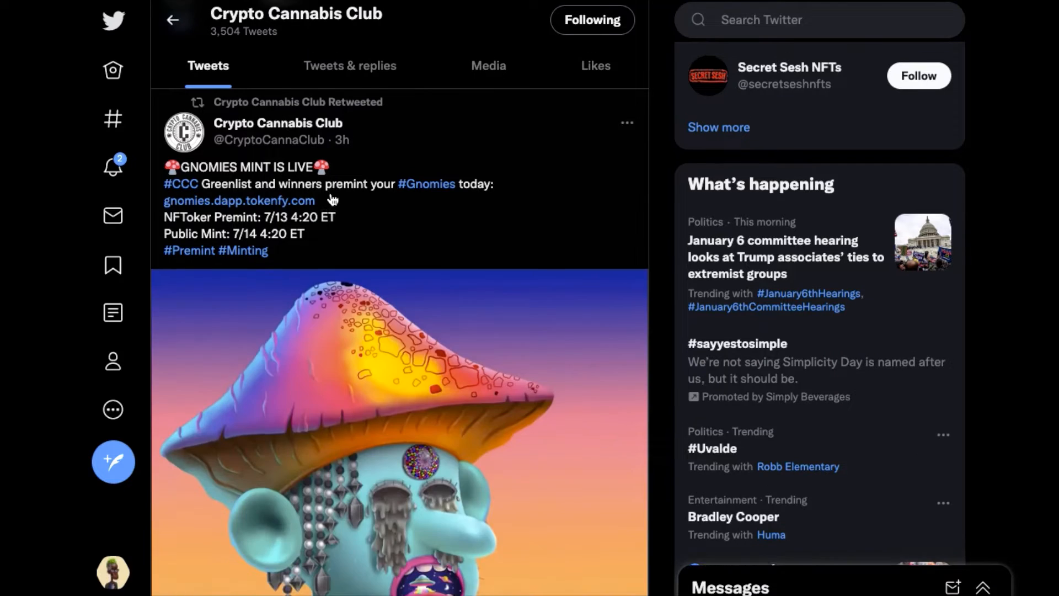
scroll(down, 3)
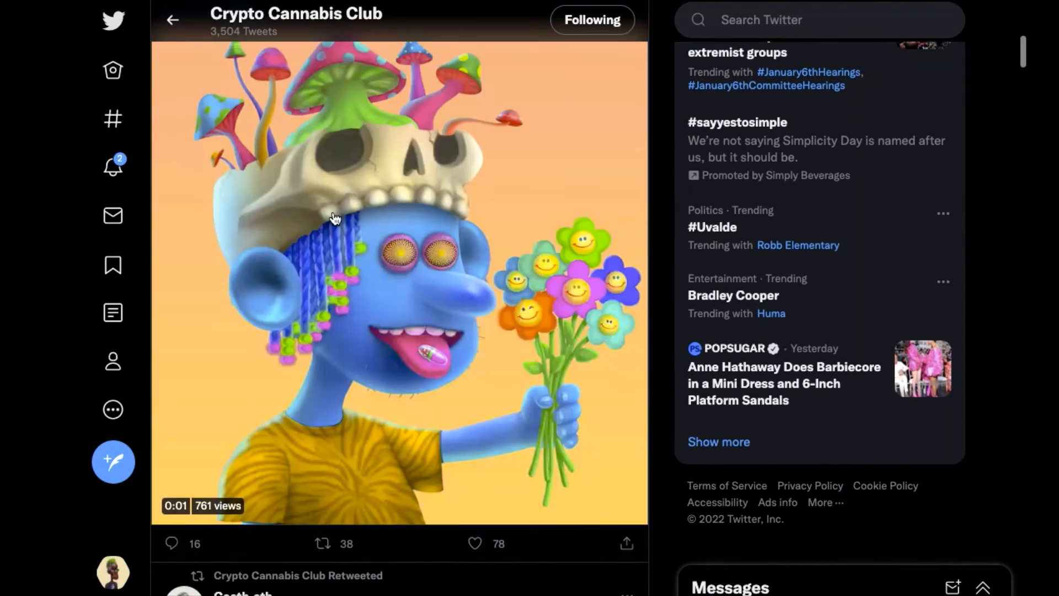
click(475, 543)
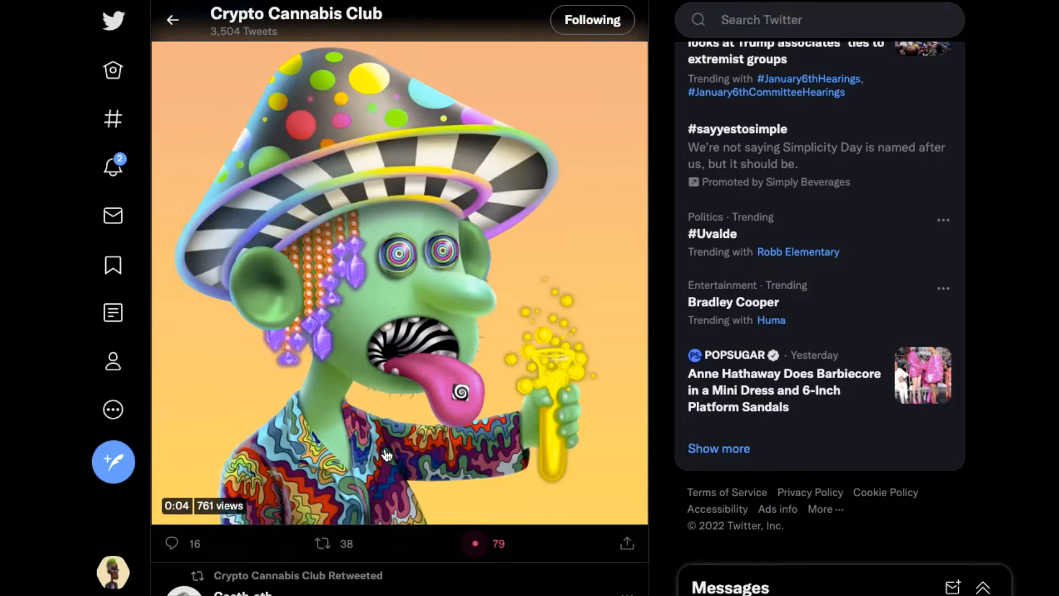
scroll(down, 3)
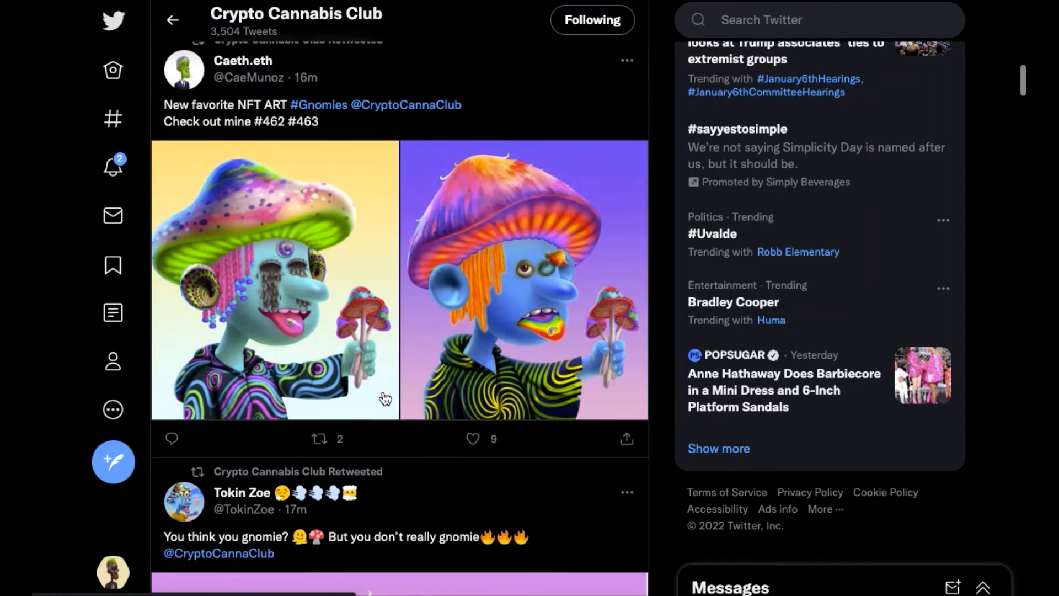
click(472, 438)
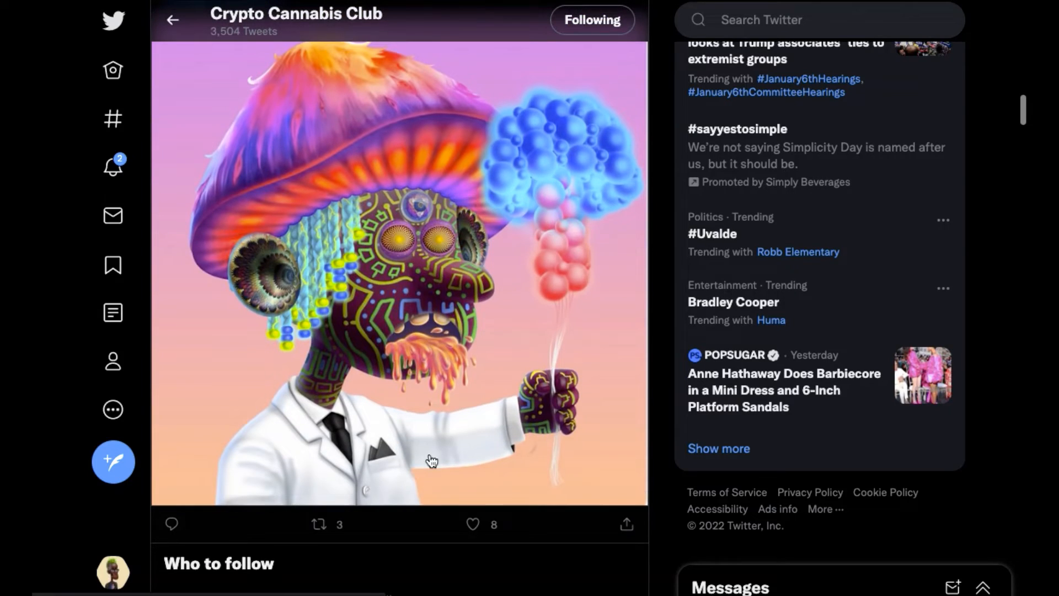
scroll(down, 3)
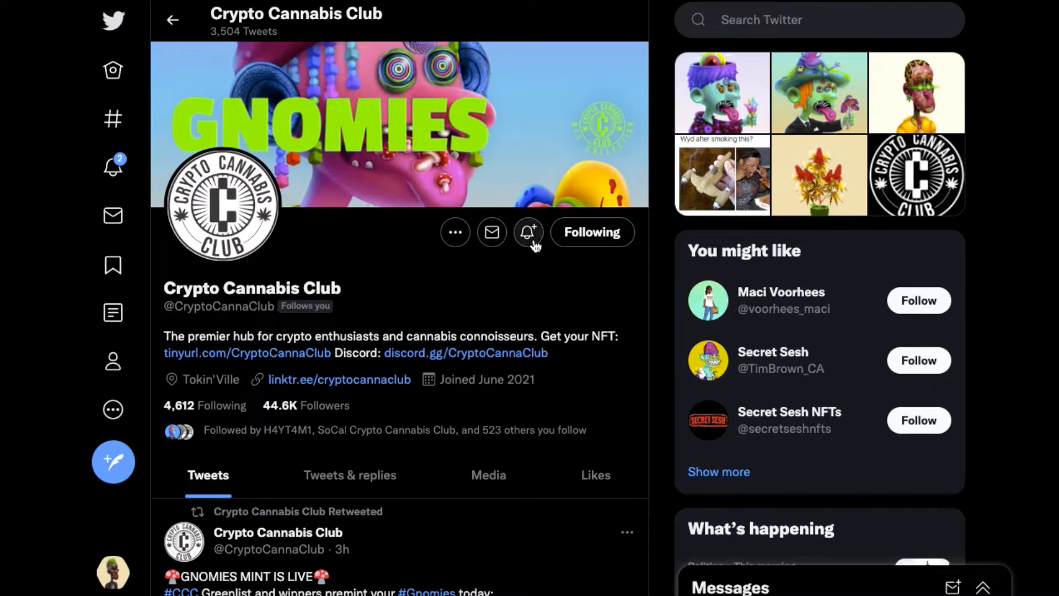
scroll(down, 3)
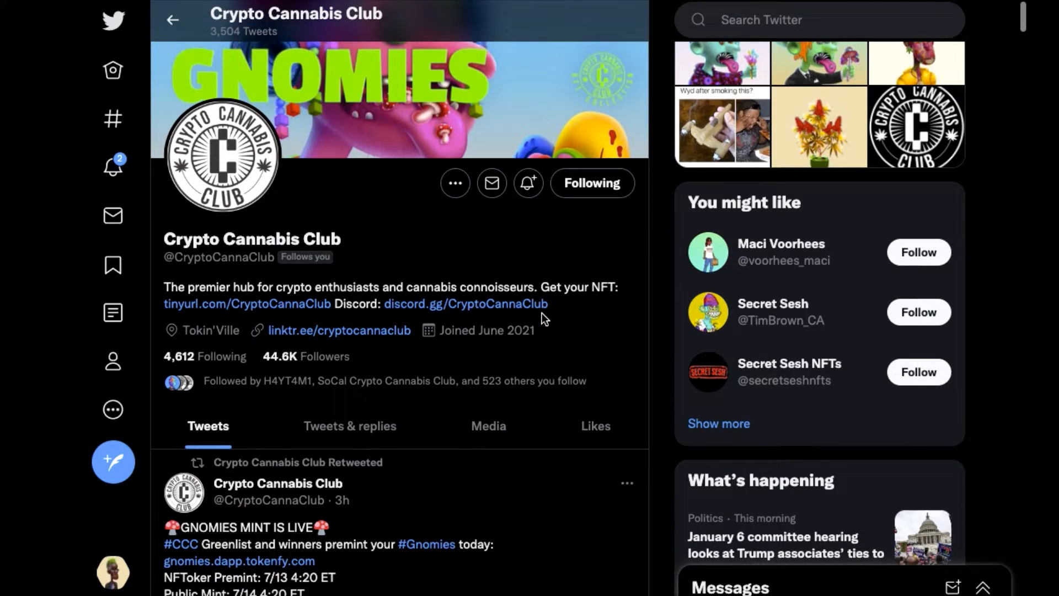
scroll(down, 3)
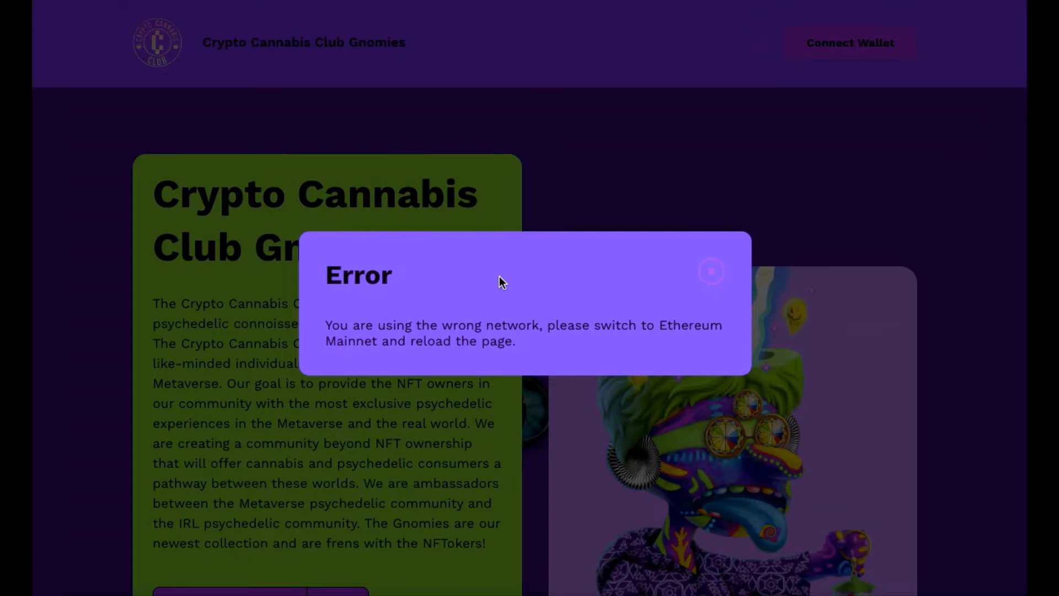
click(710, 271)
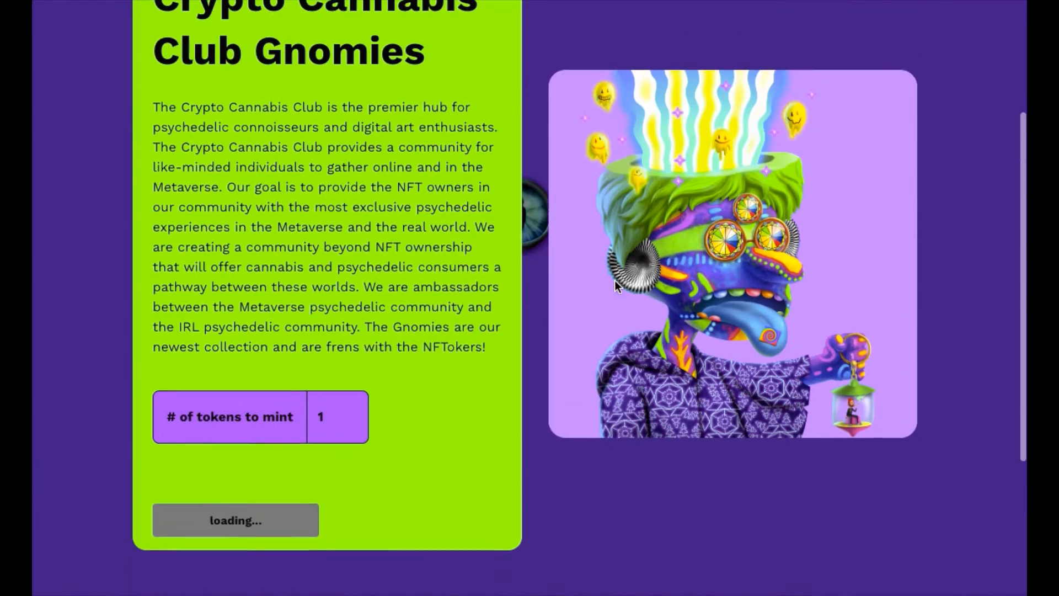
scroll(up, 3)
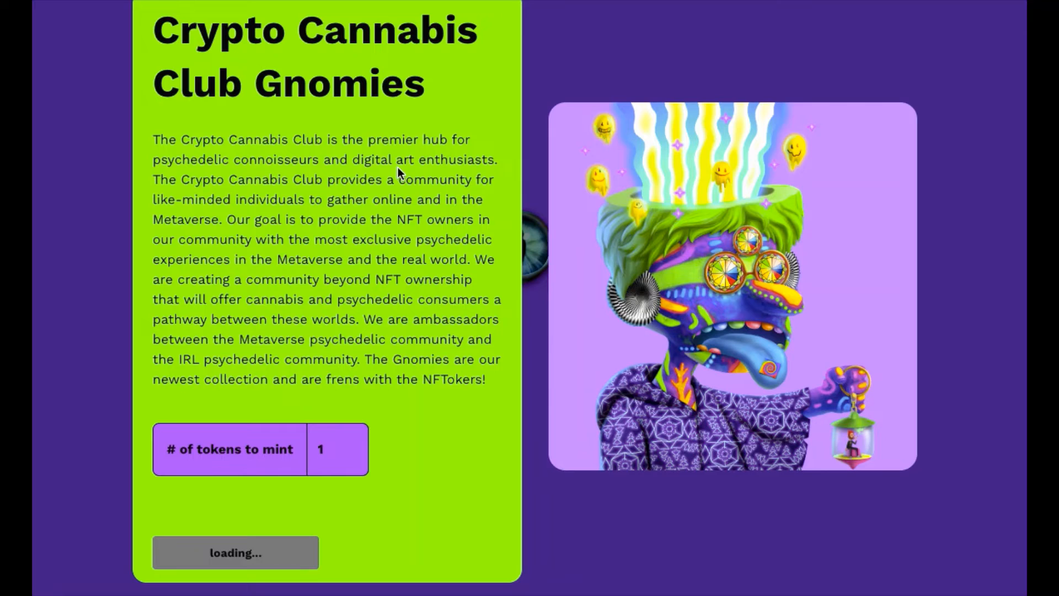
scroll(down, 3)
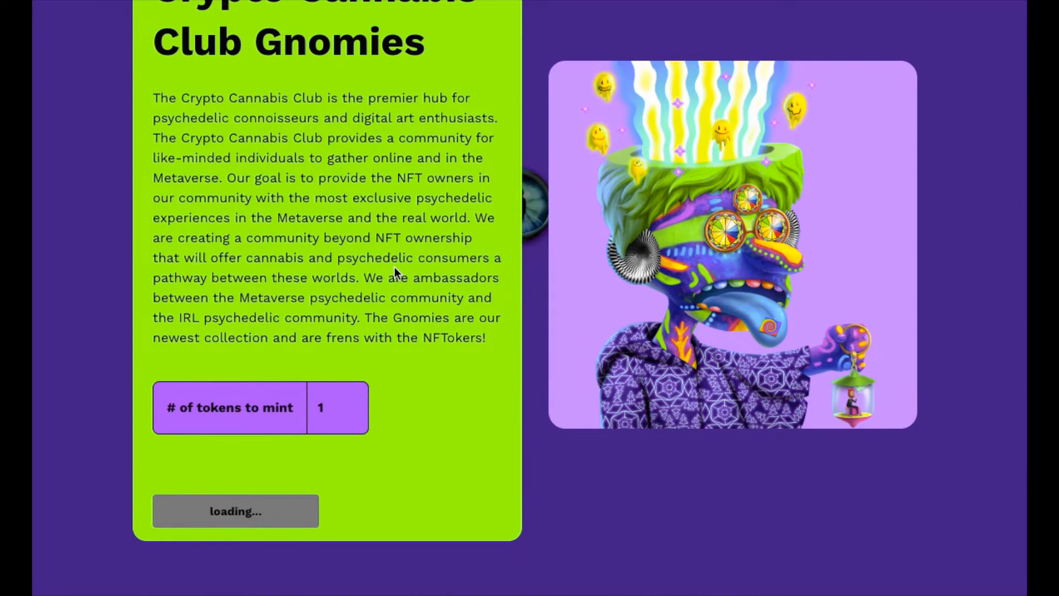
scroll(down, 3)
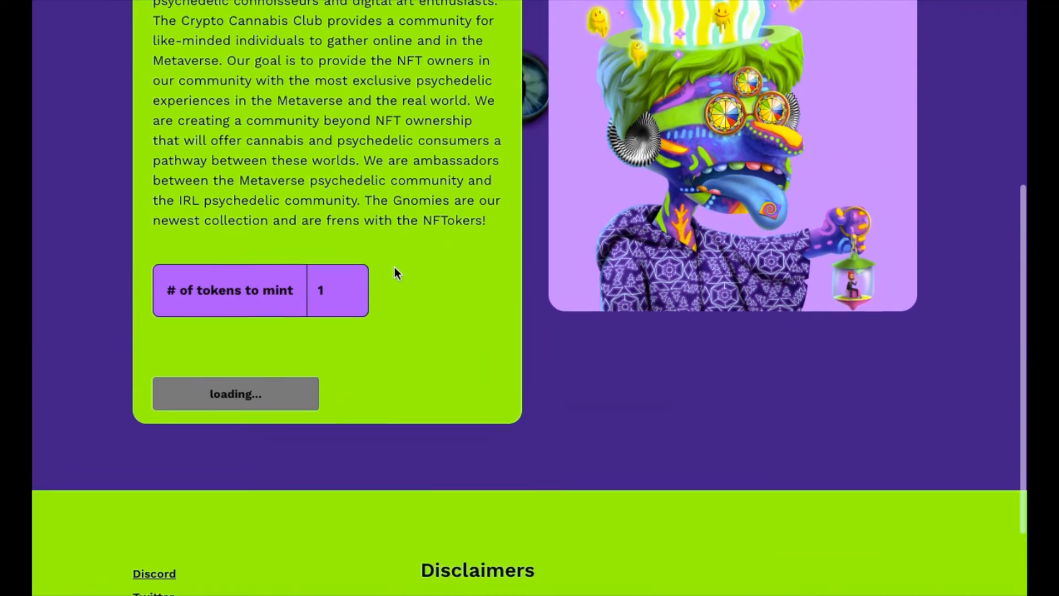
scroll(down, 3)
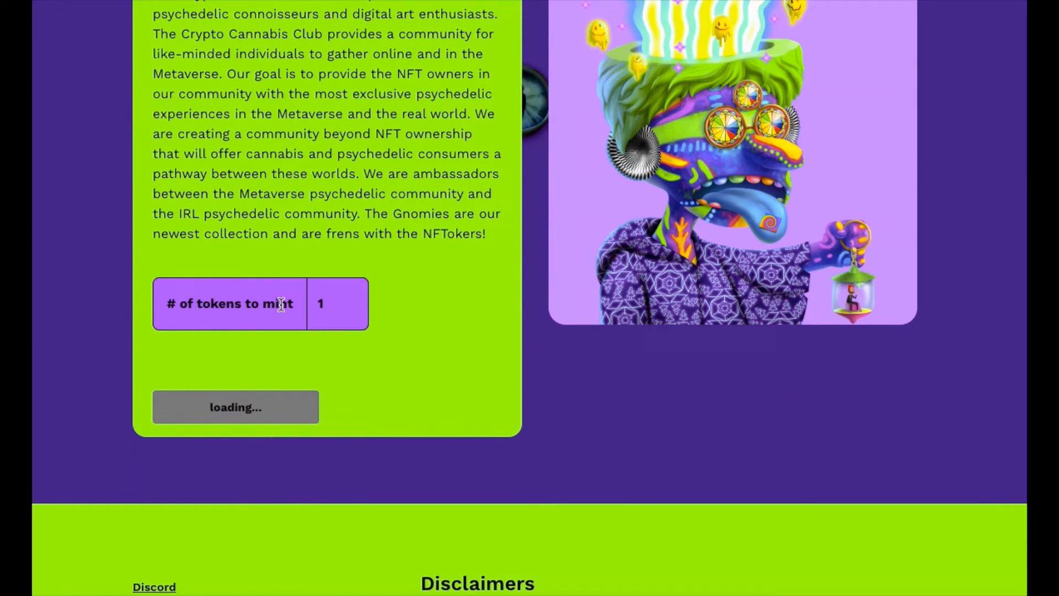
scroll(up, 3)
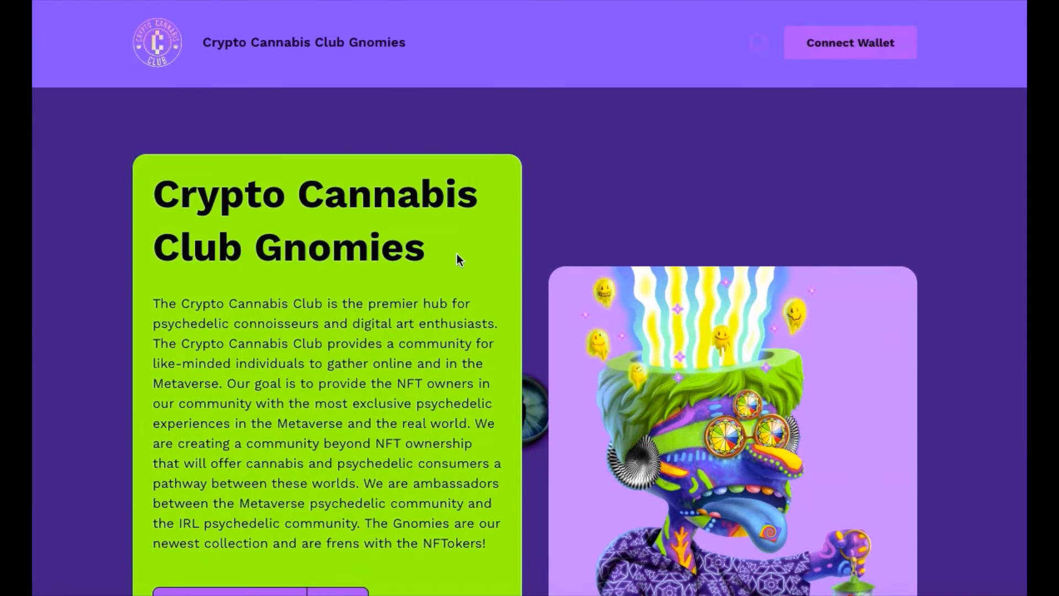
scroll(down, 3)
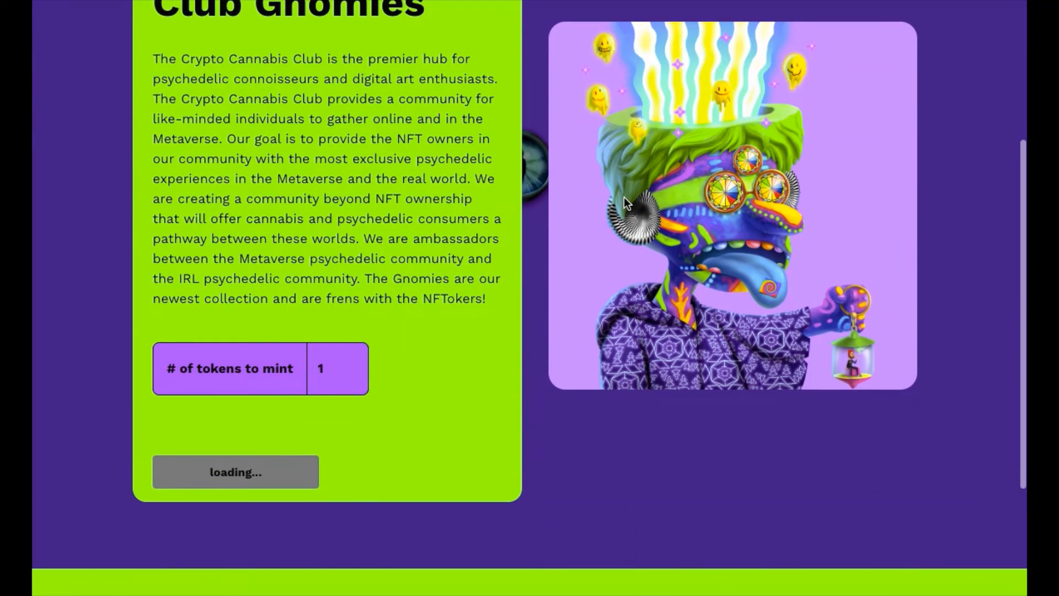
scroll(down, 3)
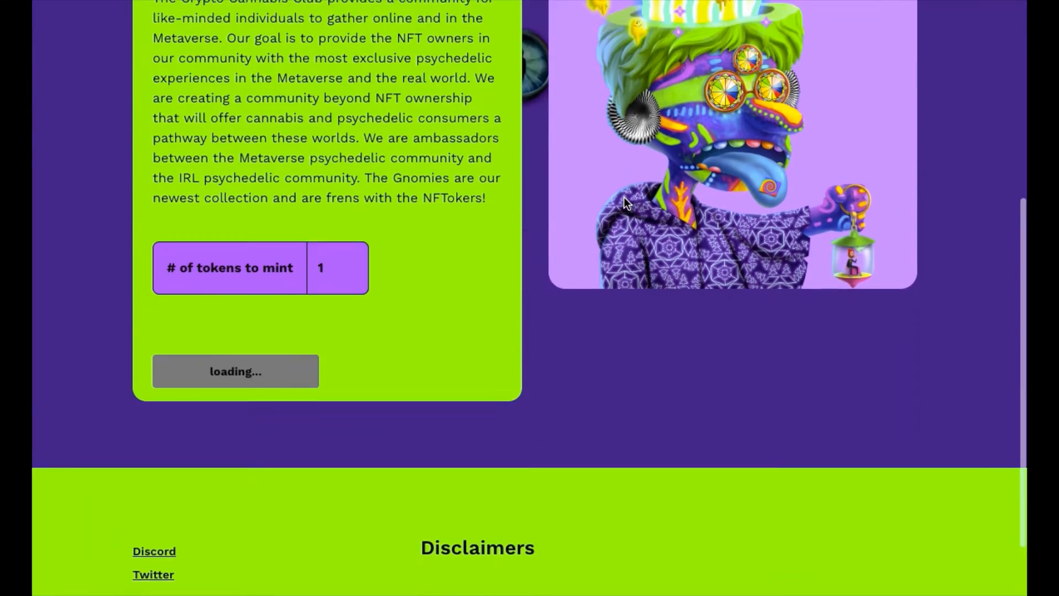
scroll(up, 3)
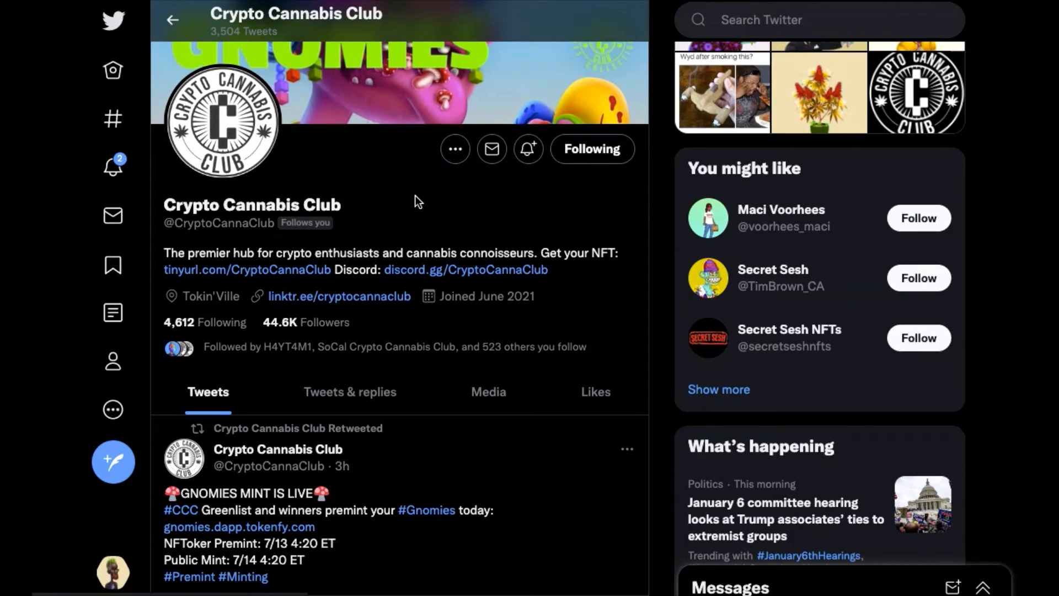
Scroll to the top of the Crypto Cannabis Club profile, showing the Gnomies banner.
scroll(up, 3)
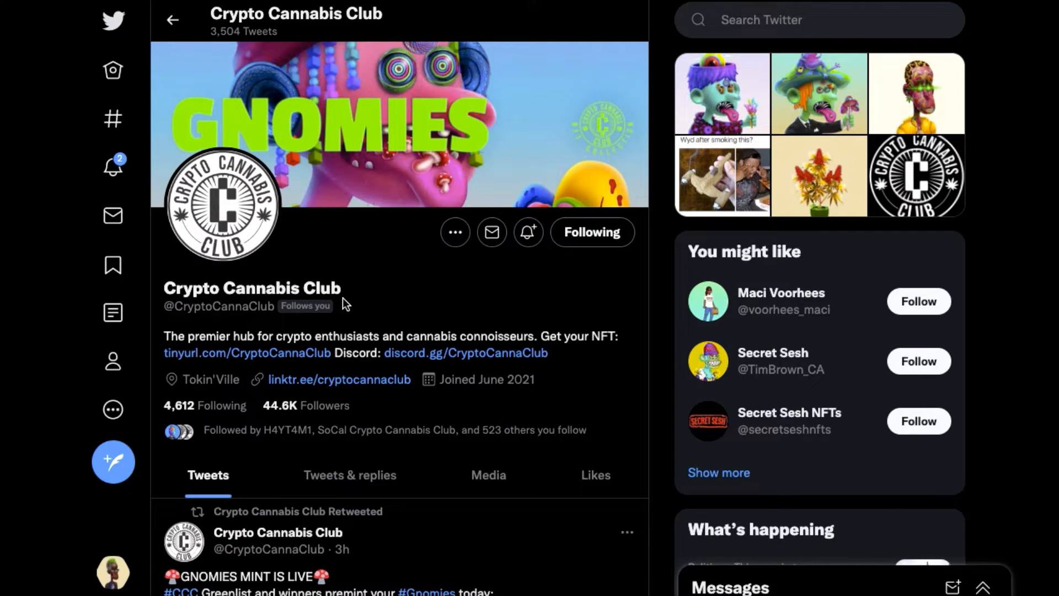
mouse_move(350, 260)
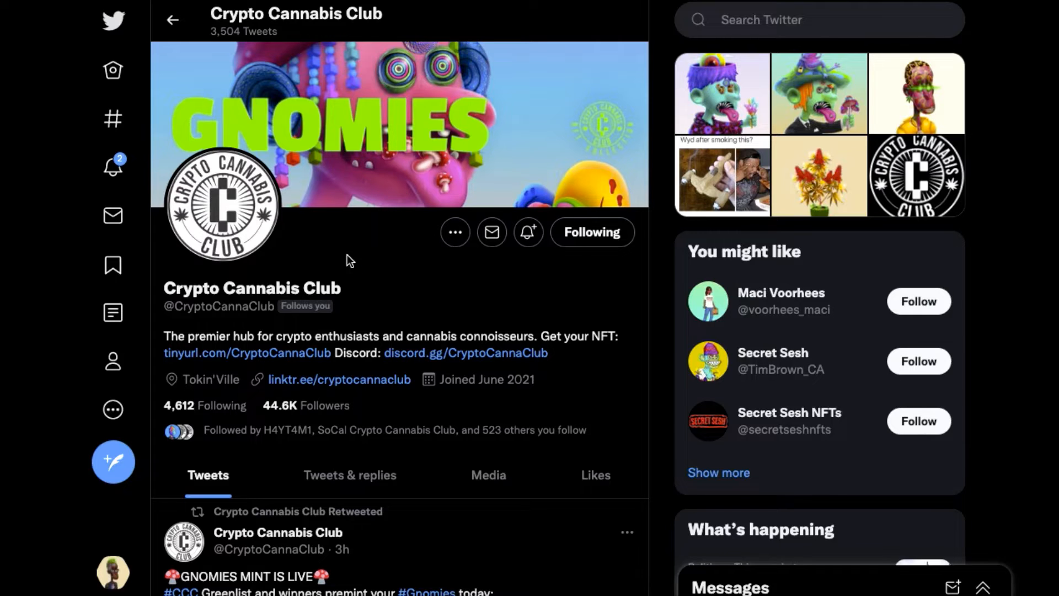
Browse linktr.ee/cryptocannaclub's Discord, Opensea, Instagram, merch and Facebook links, then return to Twitter.
click(340, 379)
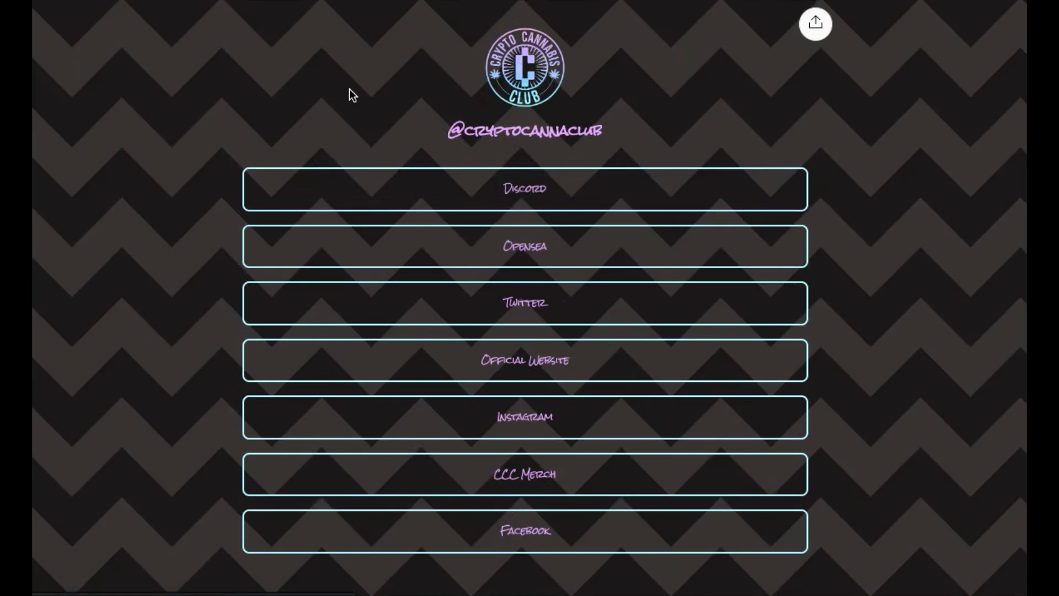
scroll(down, 3)
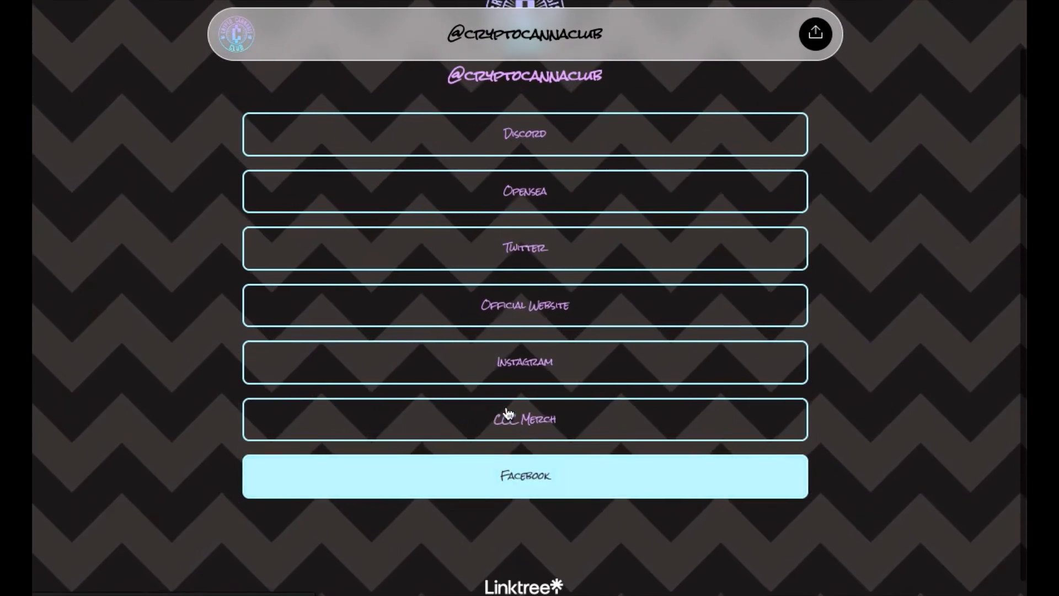
mouse_move(524, 304)
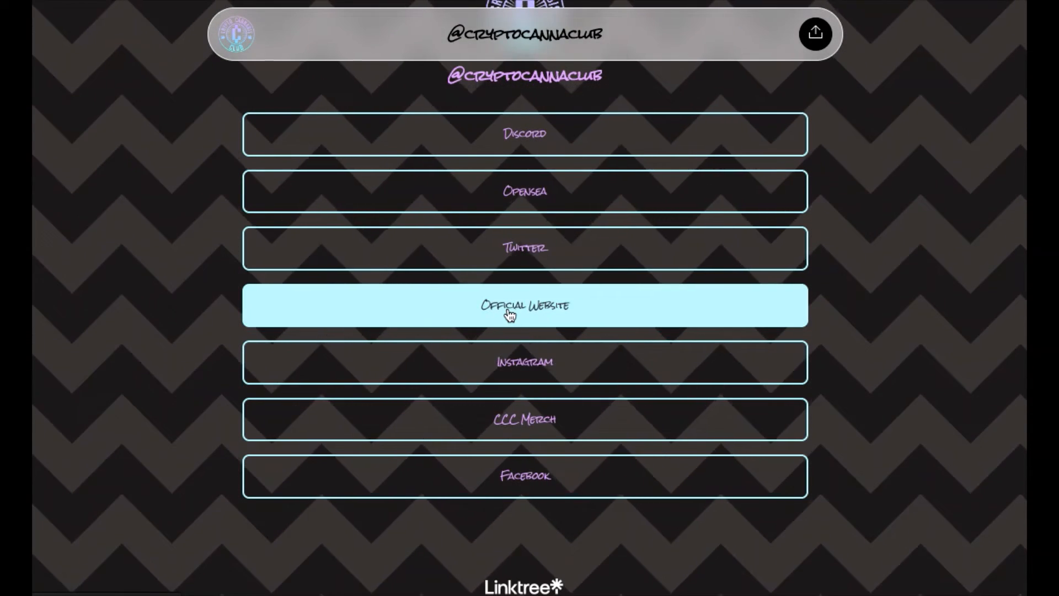
mouse_move(524, 475)
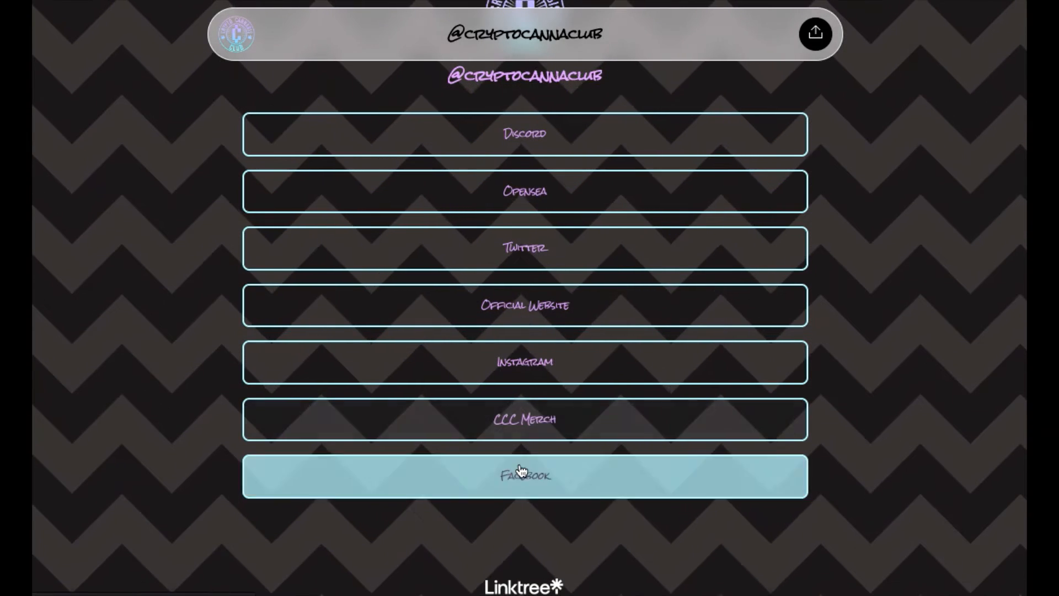
mouse_move(517, 392)
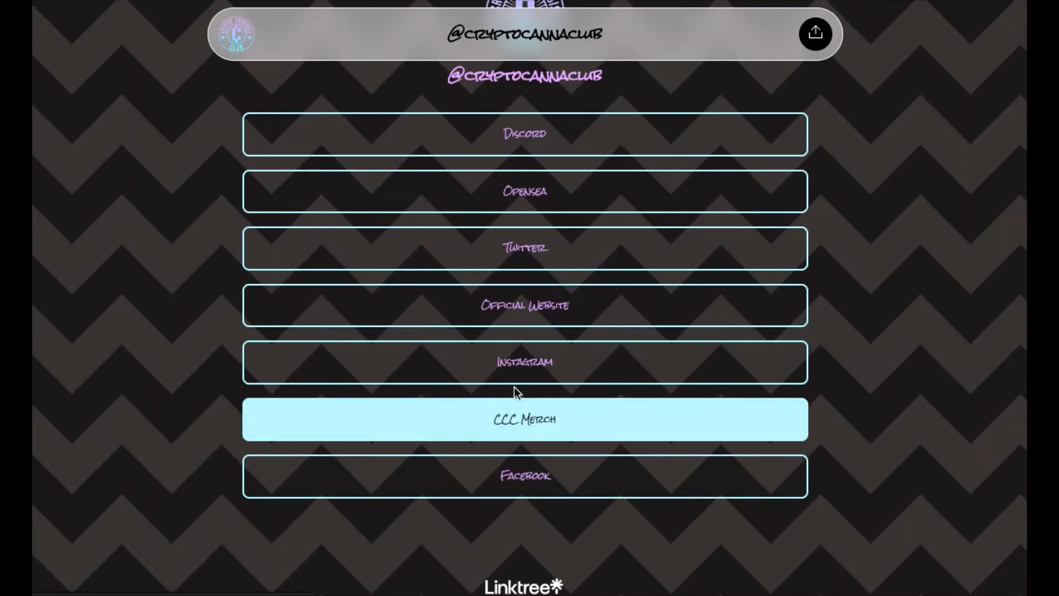
mouse_move(520, 440)
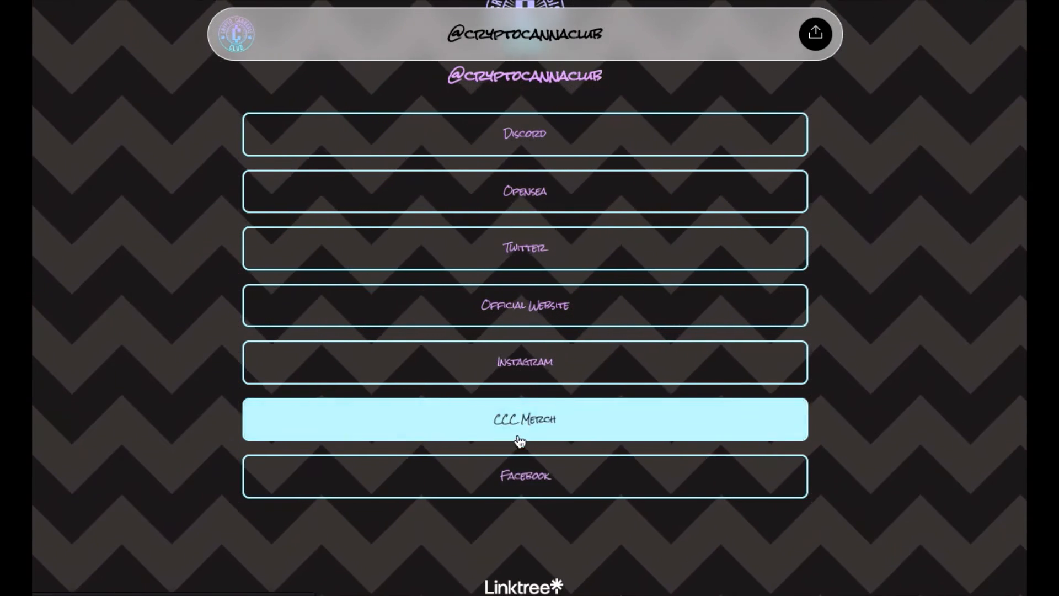
mouse_move(524, 247)
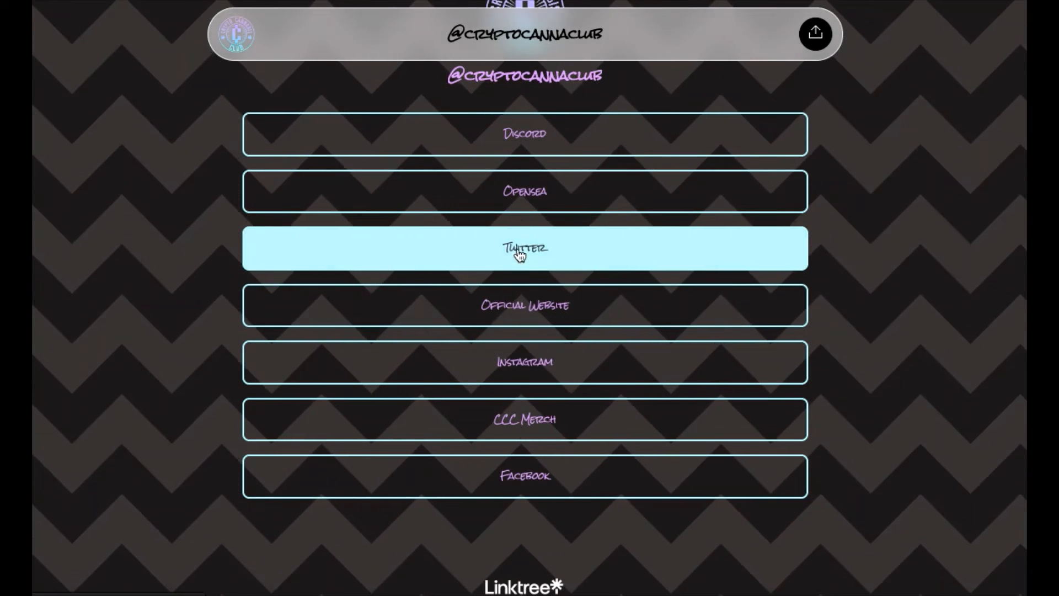
mouse_move(525, 191)
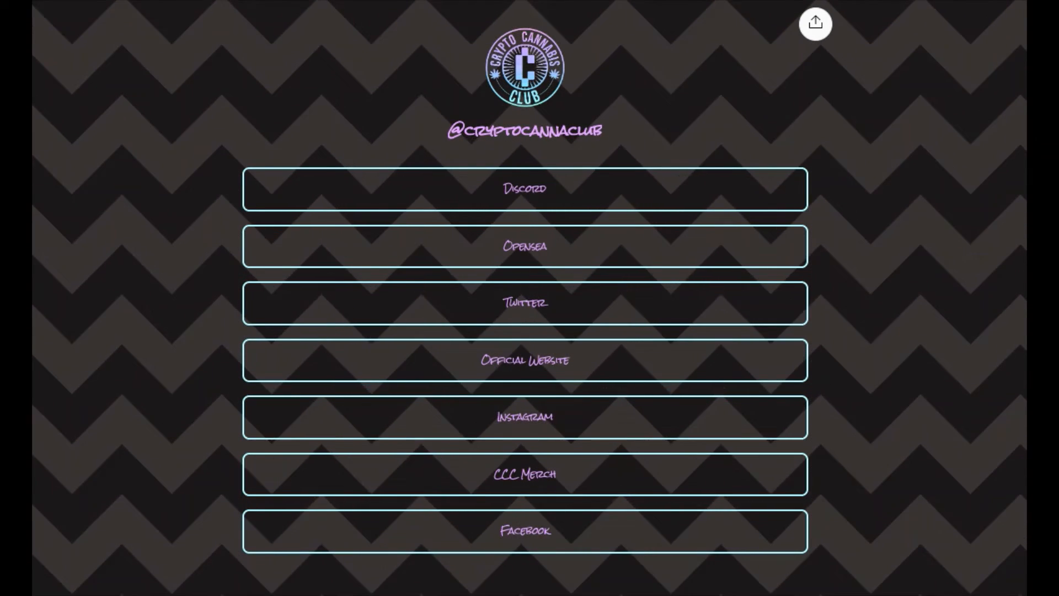
click(523, 302)
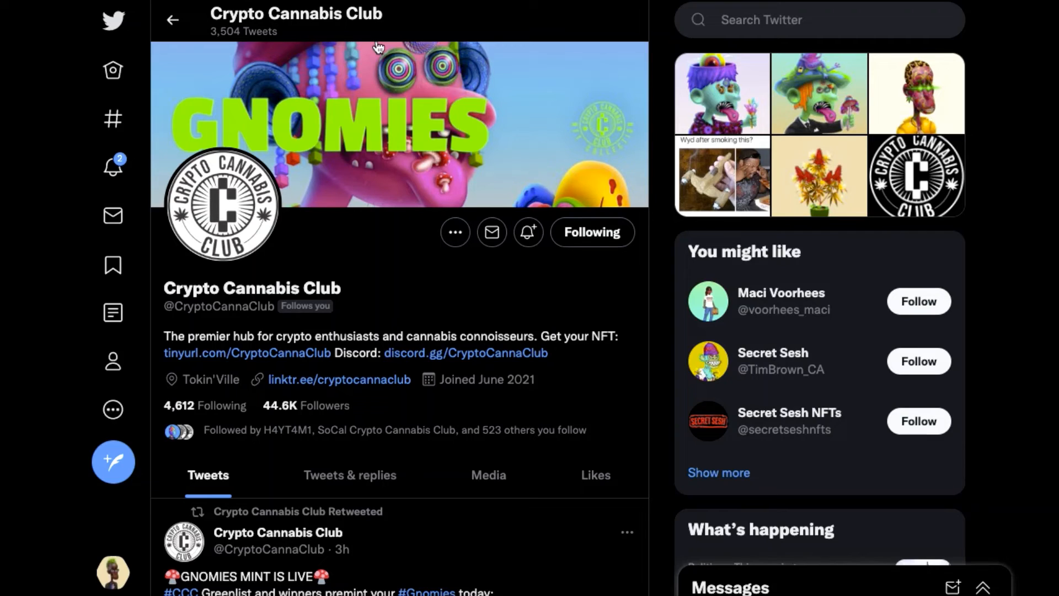
mouse_move(442, 87)
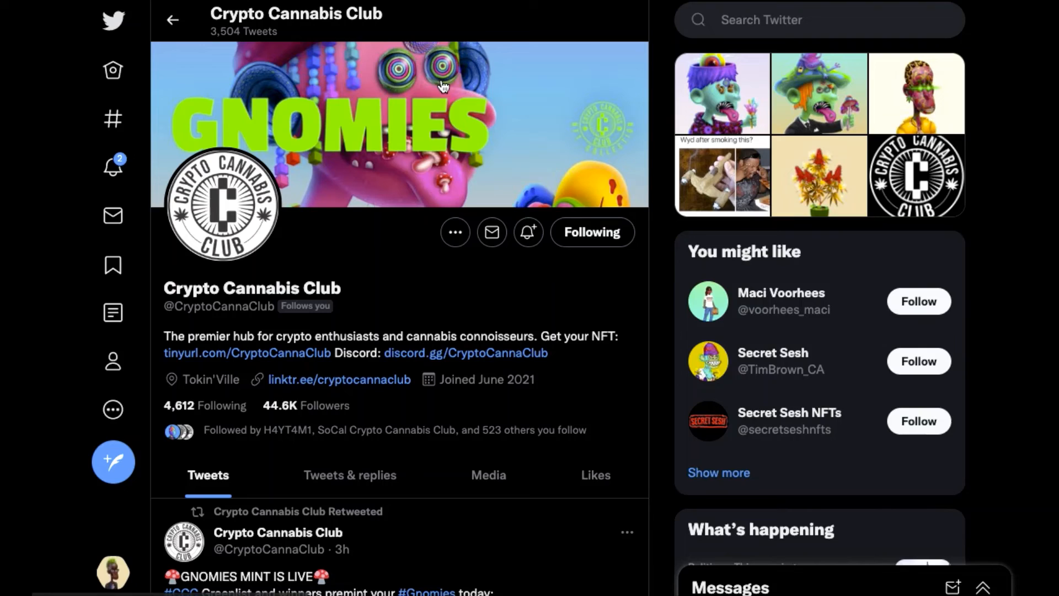
mouse_move(642, 297)
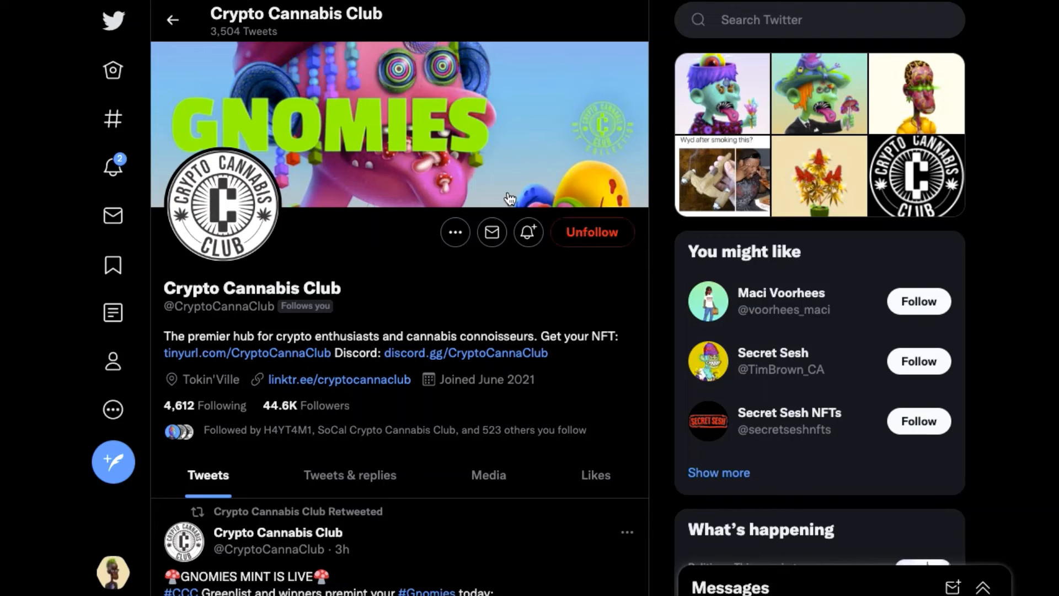
Return to the Crypto Cannabis Club Twitter profile, which still shows Following.
click(592, 231)
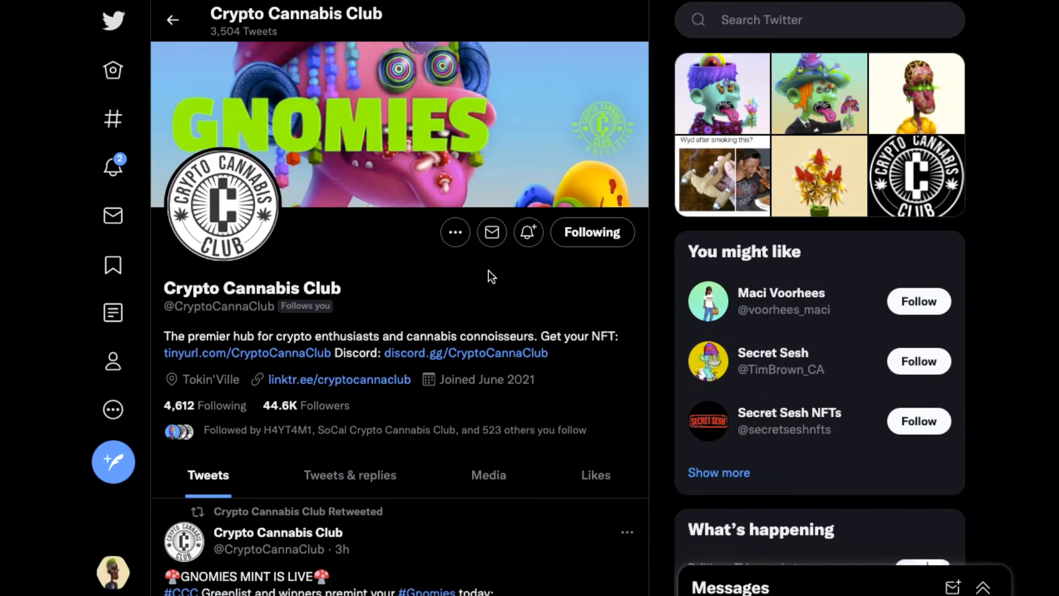